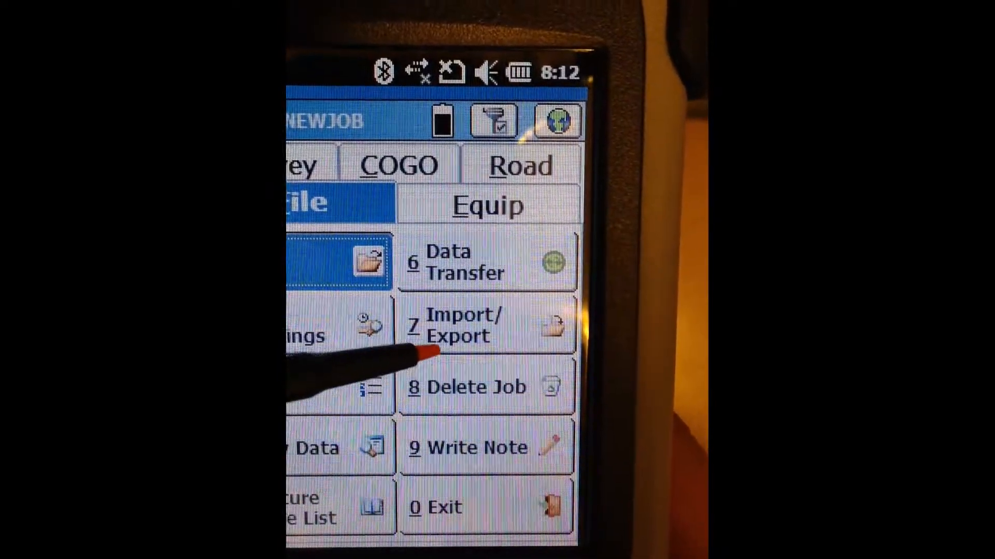
- Open Import/Export from SurvCE's File tab
click(457, 325)
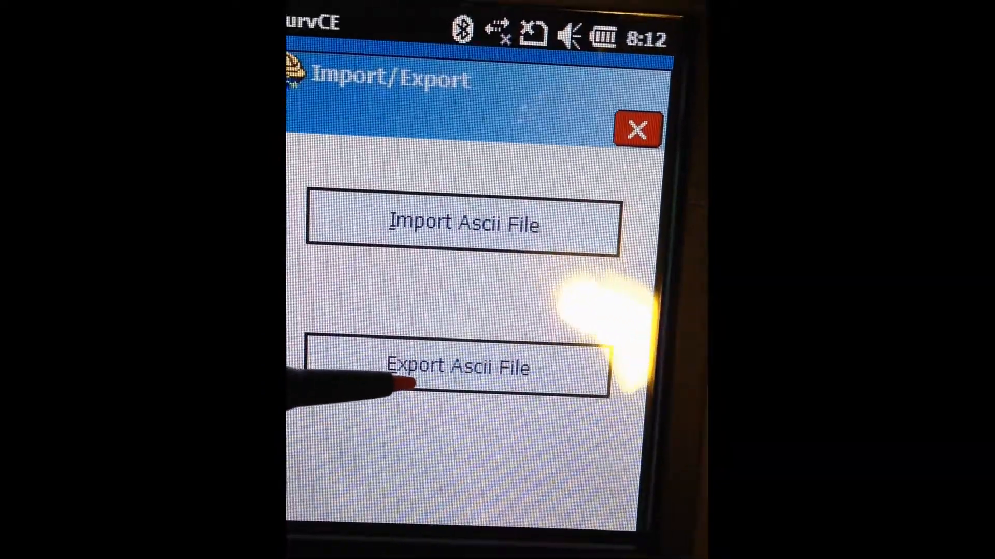
- Start an ASCII export with User Defined type and PT_ID,North,East,Elev,Desc order
click(461, 367)
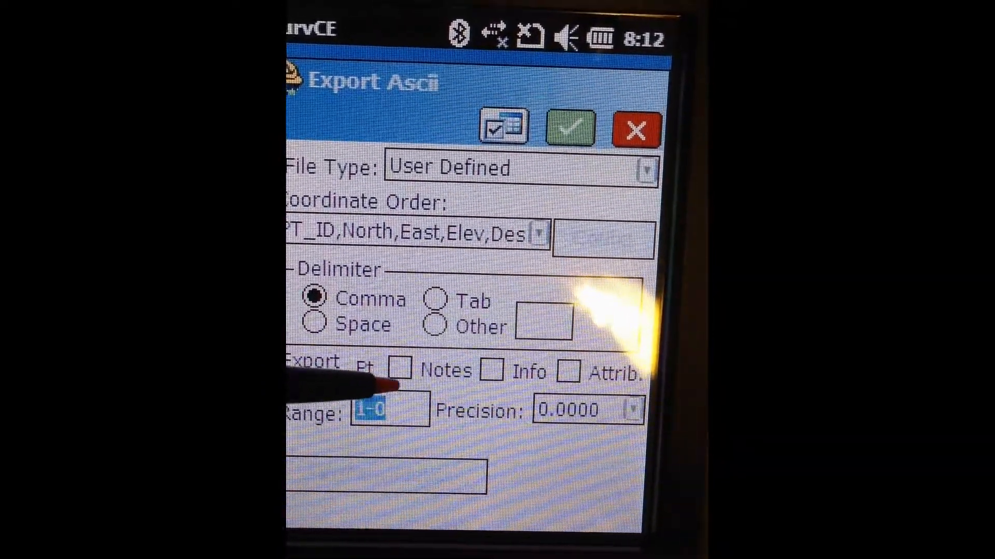
click(645, 168)
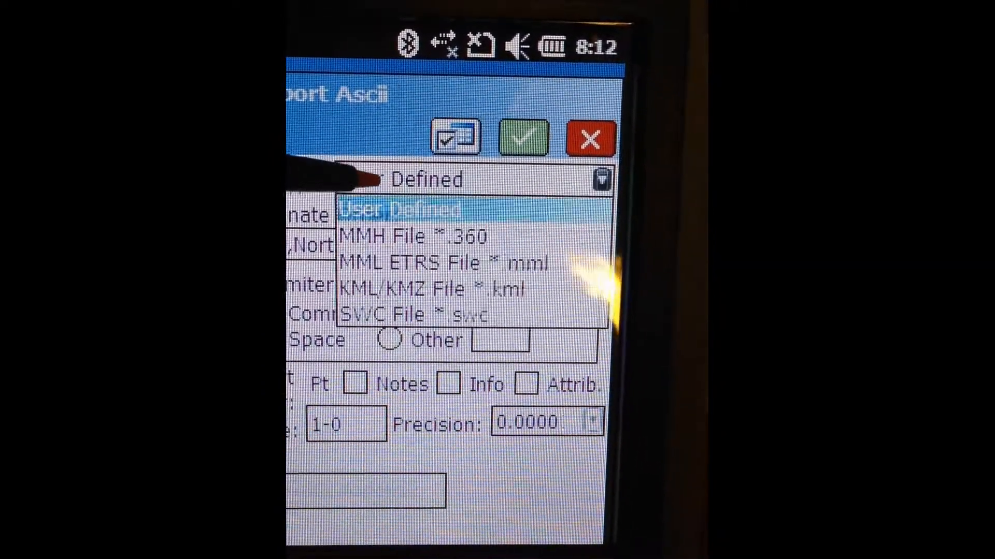
click(403, 208)
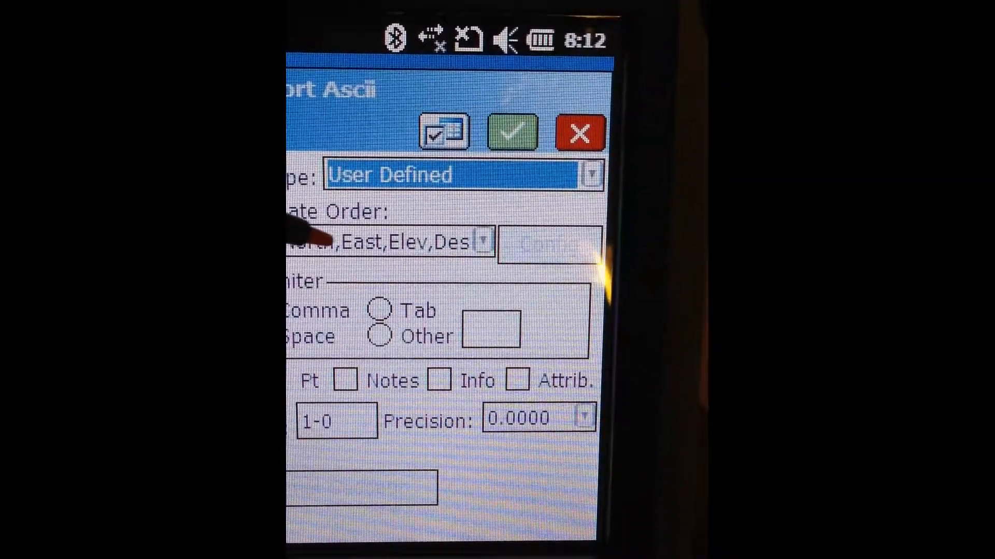
click(473, 241)
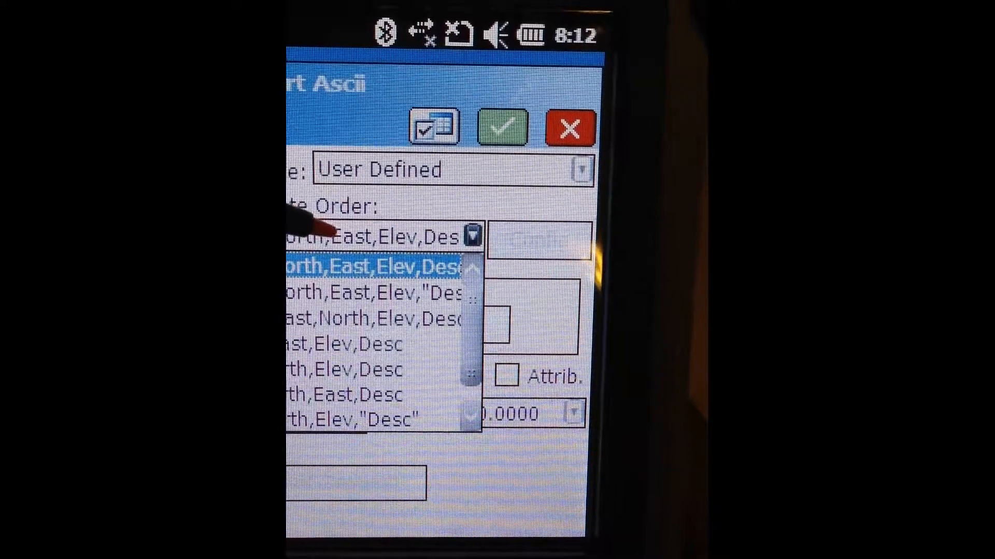
click(368, 267)
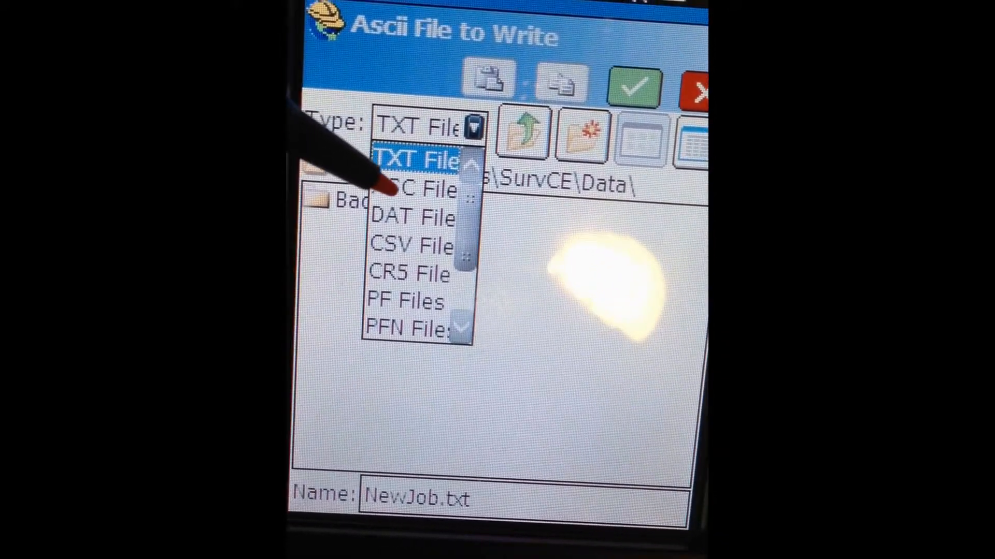
- Write the points to NewJob.txt as a TXT file in the SurvCE Data folder
click(419, 161)
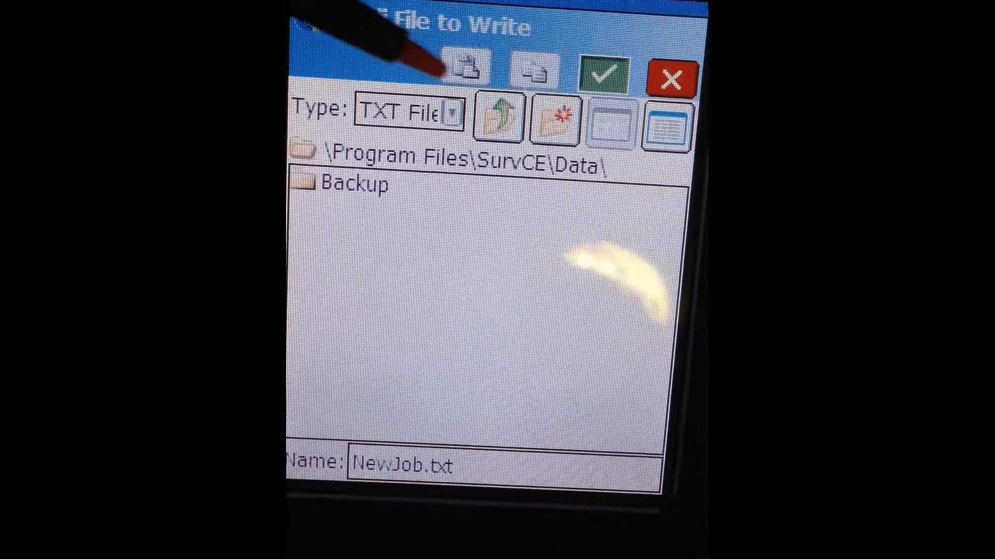
click(600, 74)
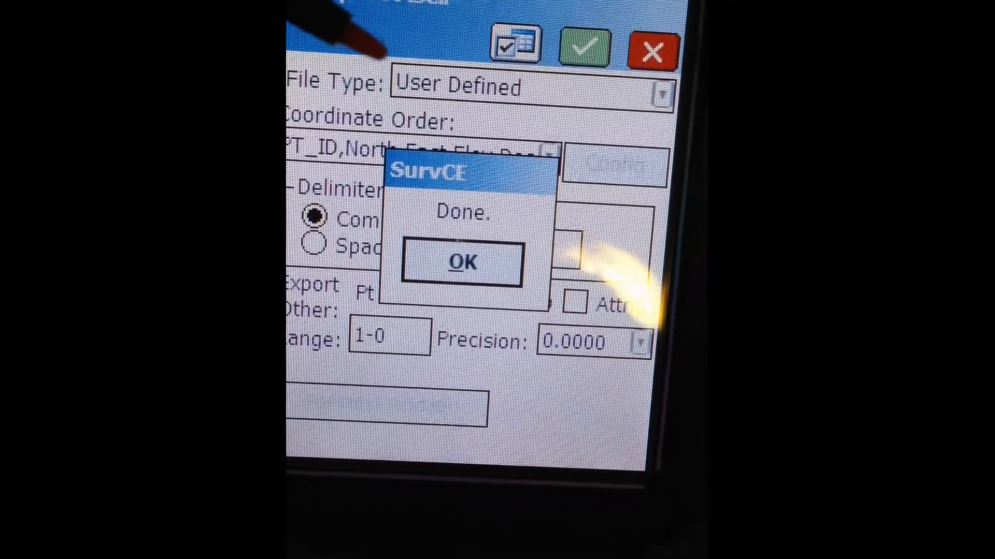
- Acknowledge the Done message after the export
click(461, 263)
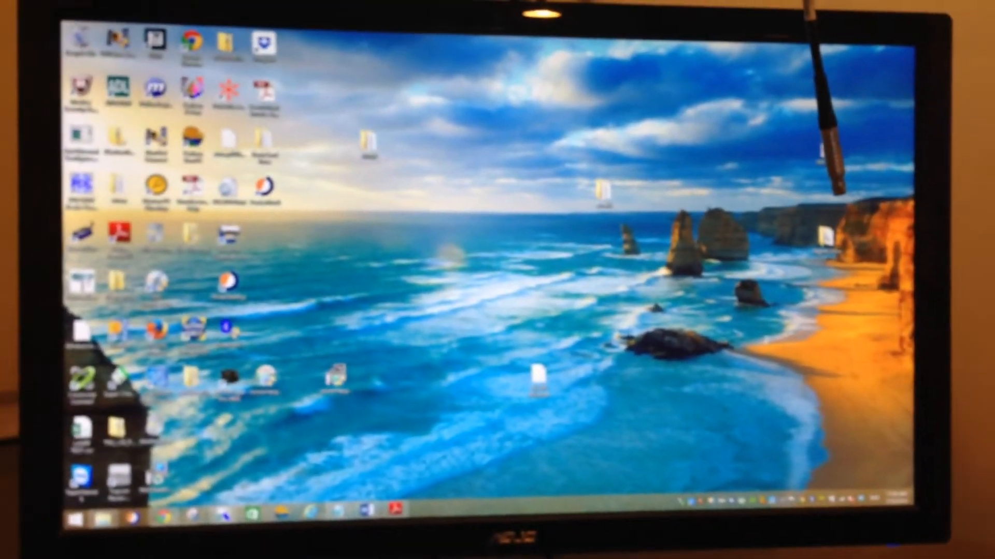
- Launch Windows Mobile Device Center to see the connected data collector
click(75, 520)
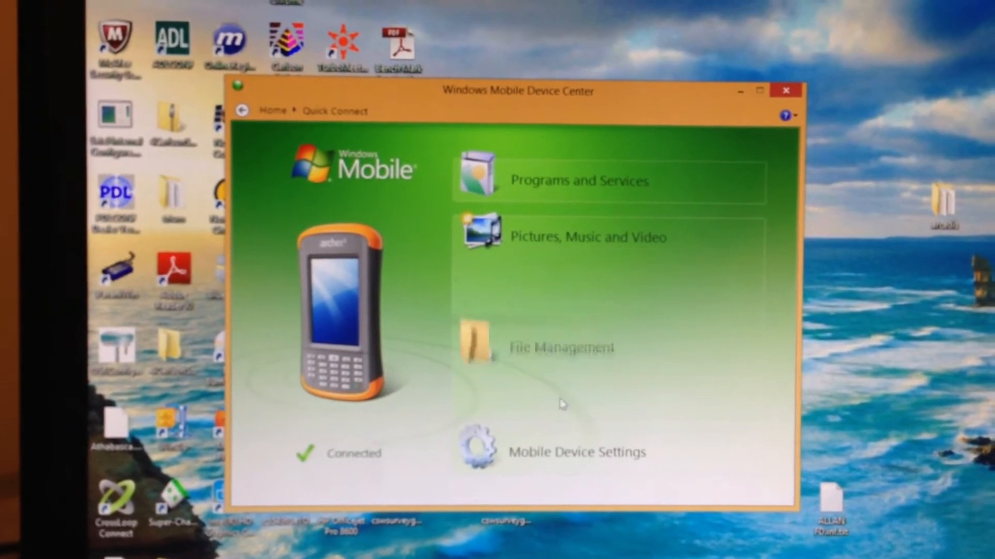
- Browse the handheld's files into Program Files > SurvCE > Data to reach NewJob.txt
click(560, 347)
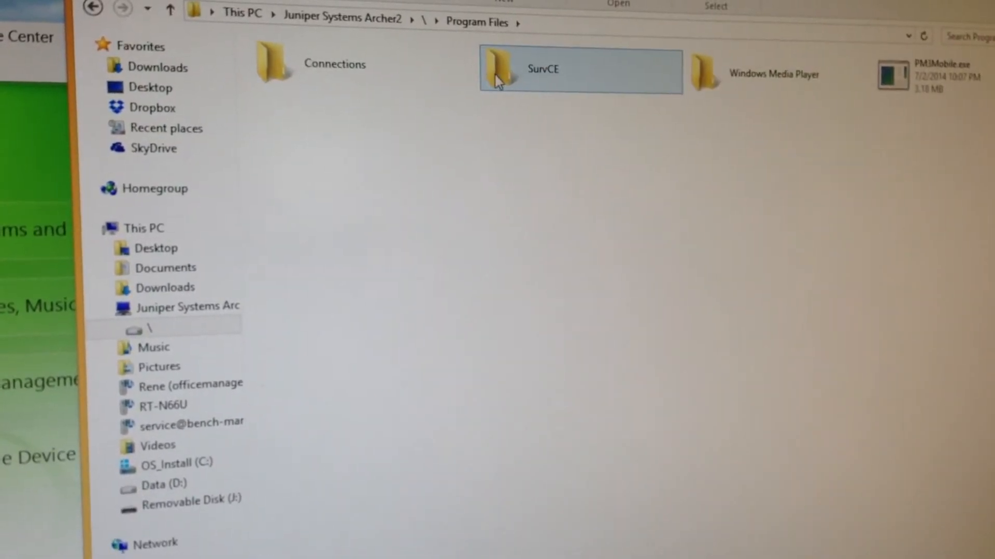
double_click(546, 70)
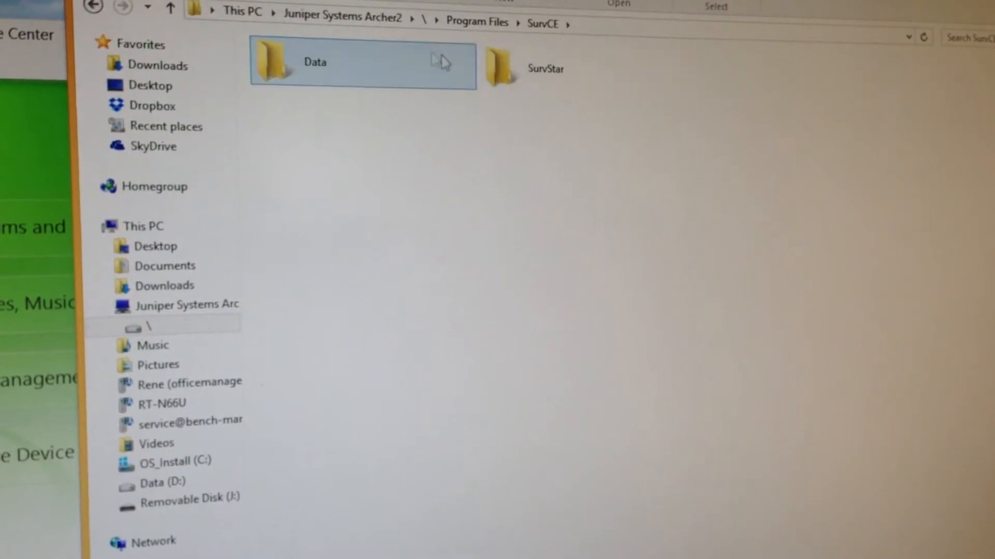
double_click(315, 62)
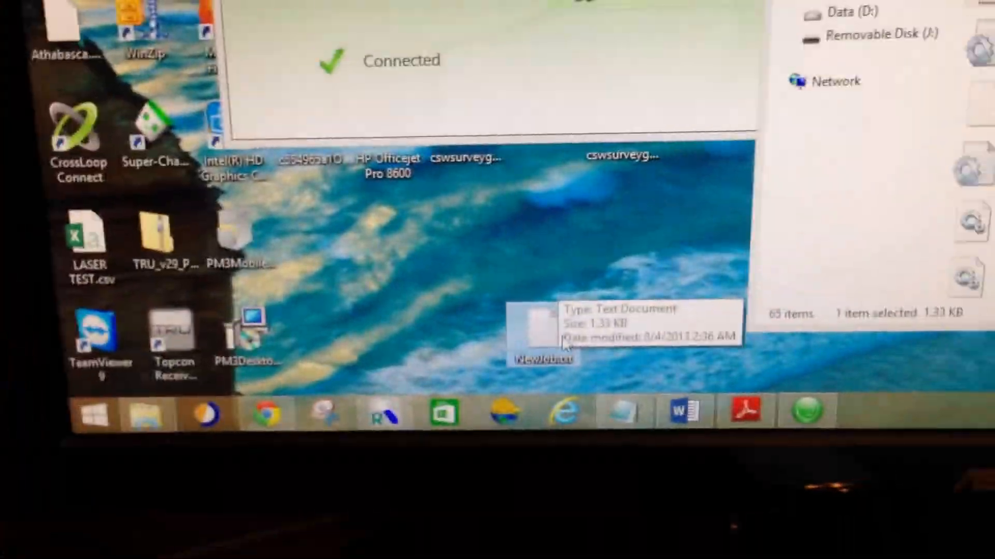
- Open the desktop copy of NewJob.txt in Notepad
double_click(542, 330)
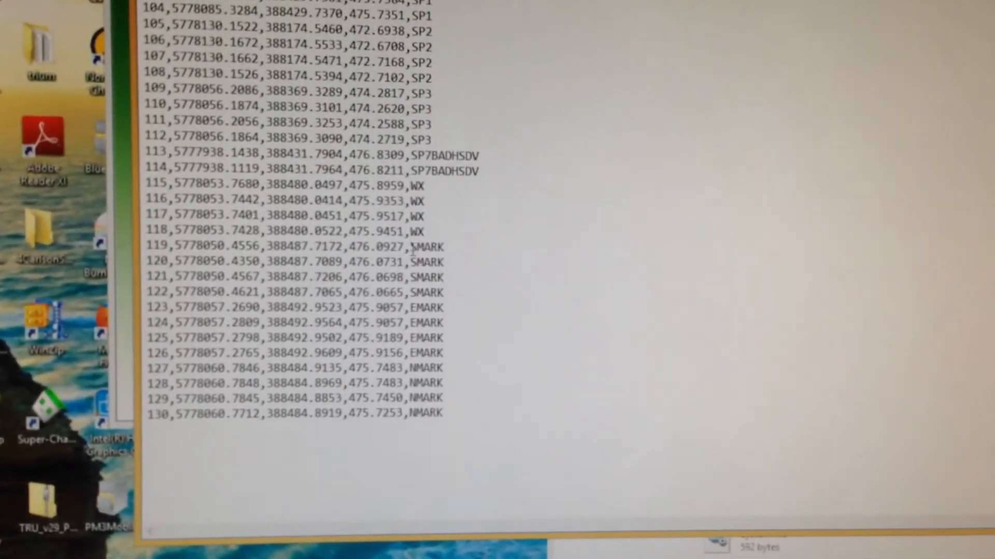